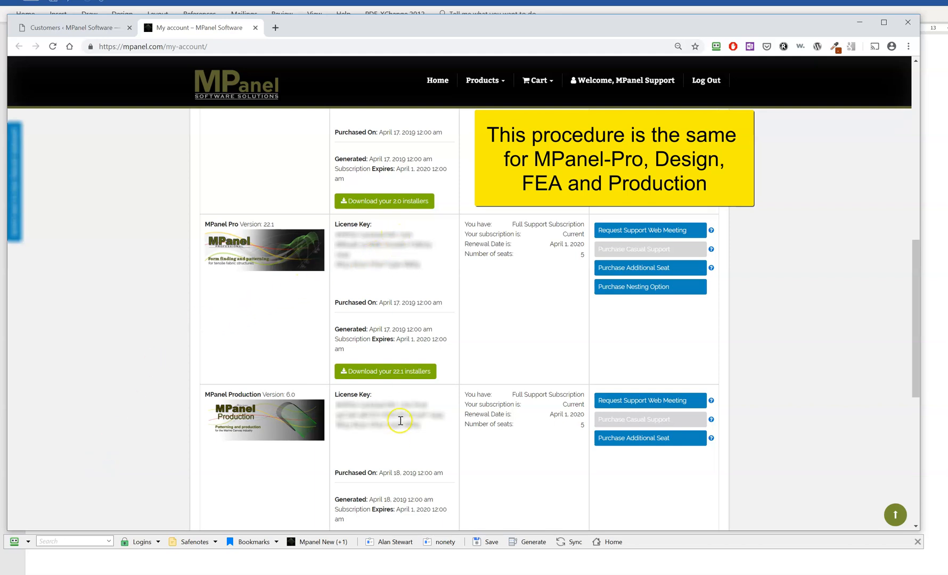
# Open 'Download your 22.1 installers' under MPanel Pro on the My Account page.
pyautogui.click(385, 371)
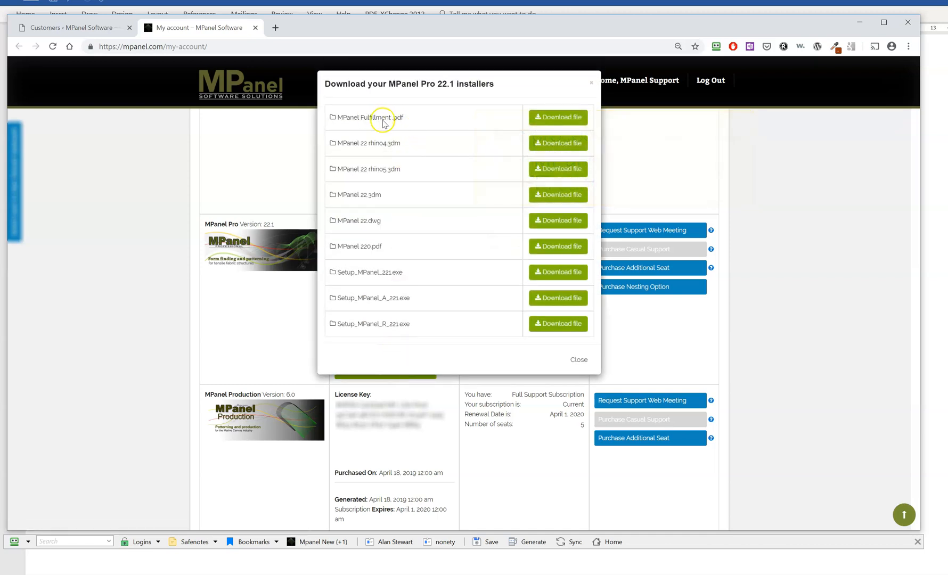
pyautogui.moveTo(383, 145)
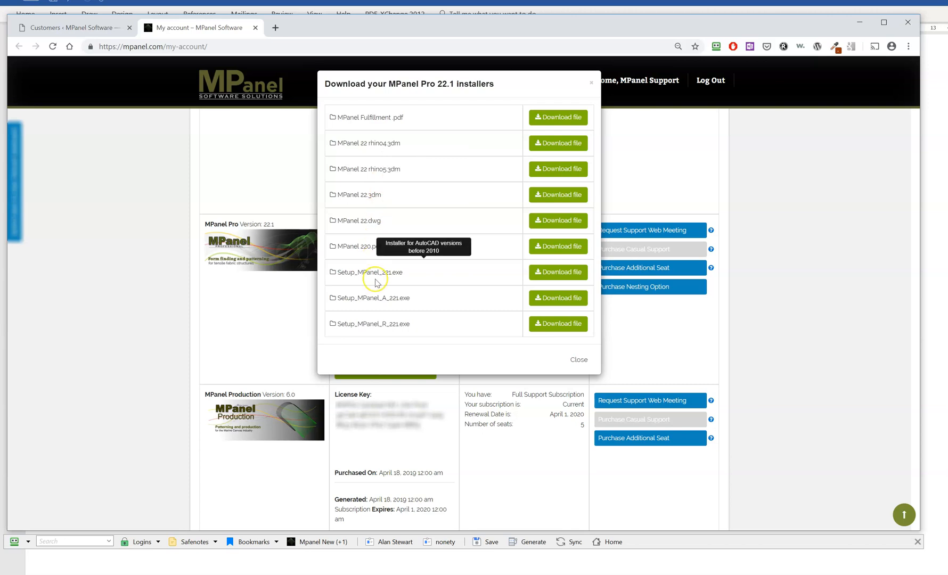
pyautogui.moveTo(370, 302)
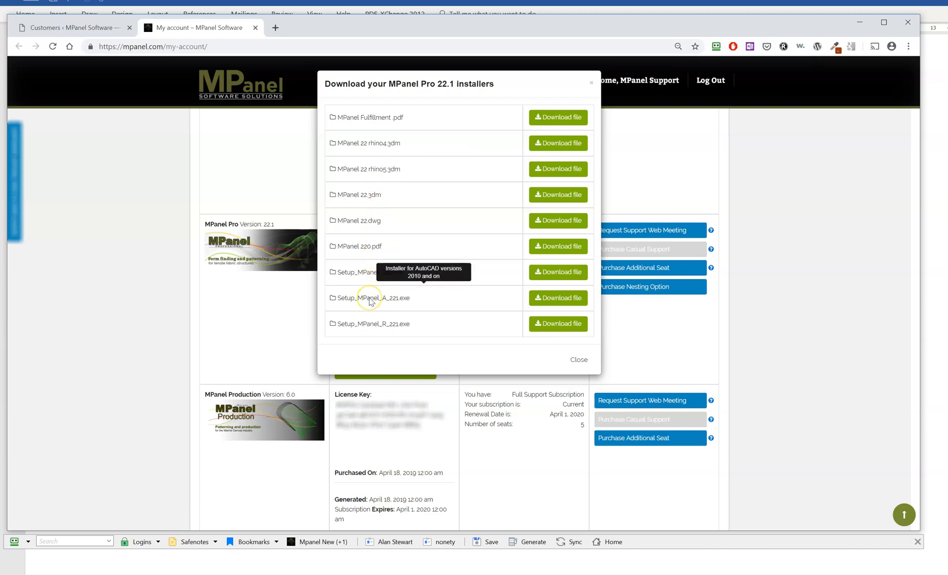
pyautogui.moveTo(403, 302)
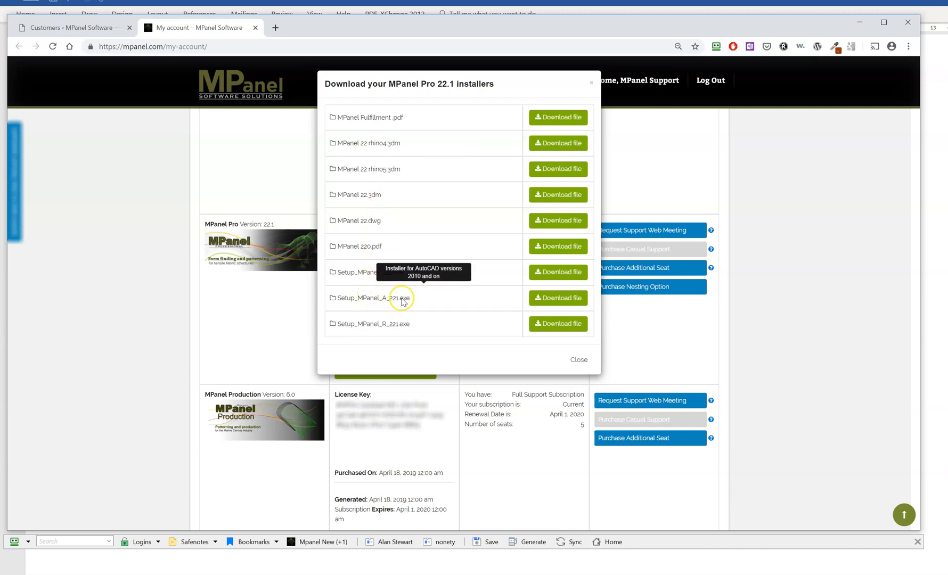
pyautogui.moveTo(387, 303)
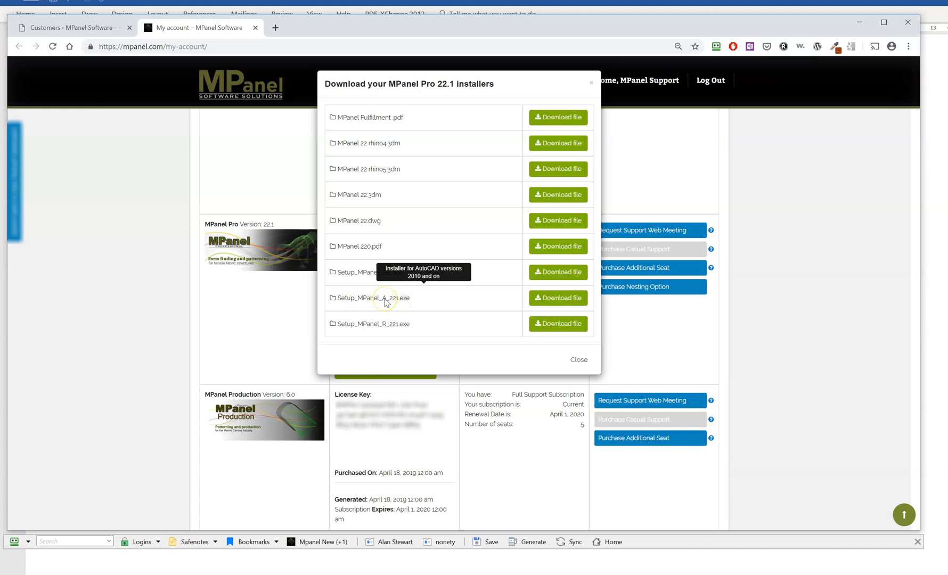
pyautogui.moveTo(386, 330)
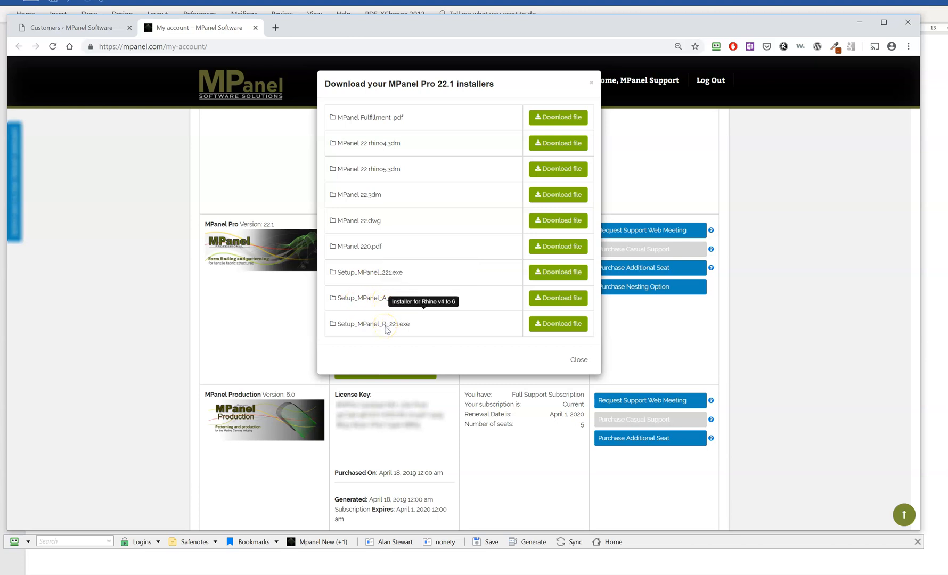
pyautogui.moveTo(374, 225)
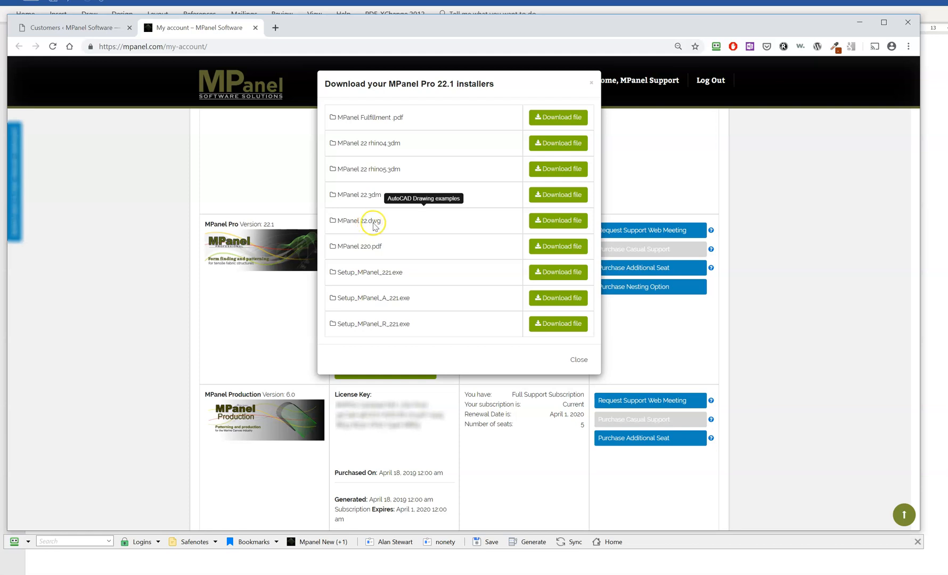
pyautogui.moveTo(403, 299)
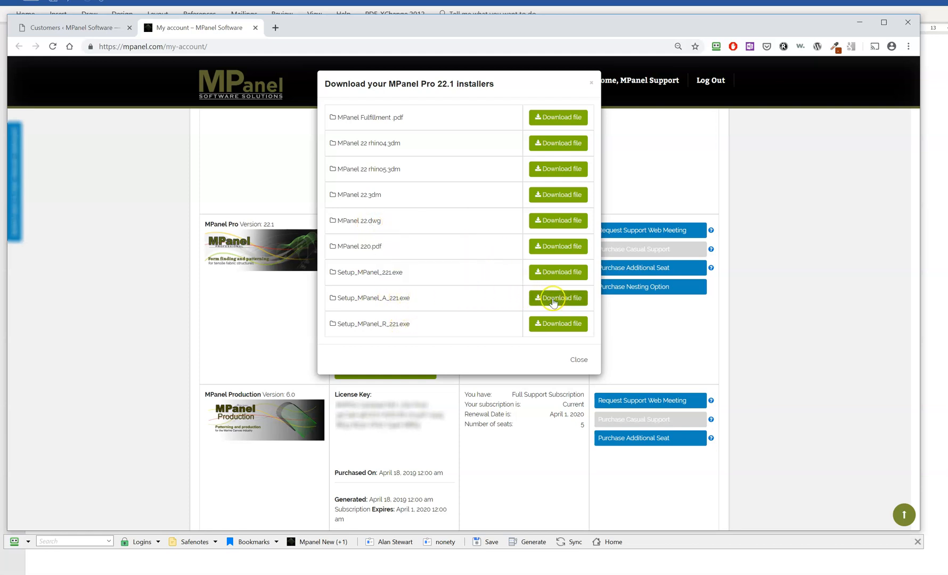
# Download Setup_MPanel_A_221.exe from the installers list.
pyautogui.click(557, 299)
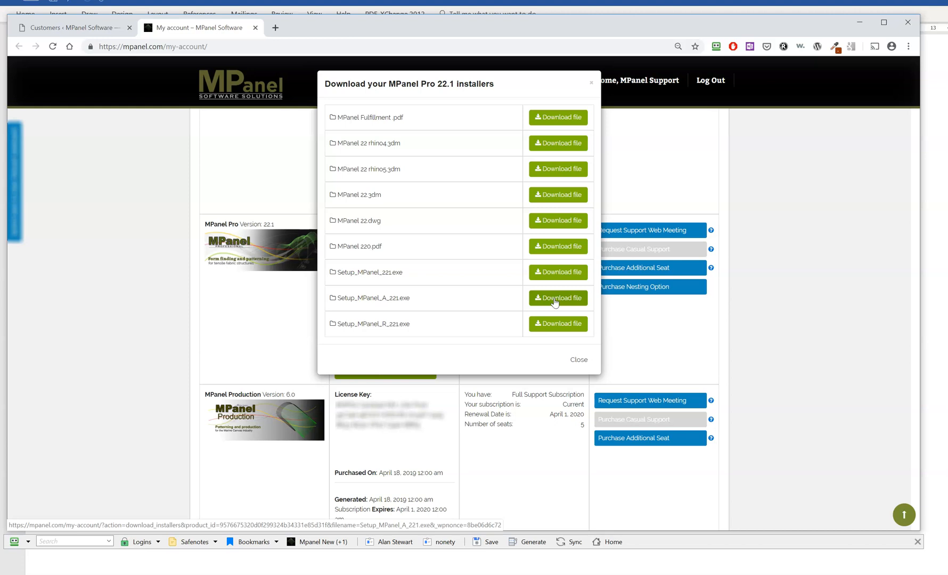
pyautogui.click(558, 297)
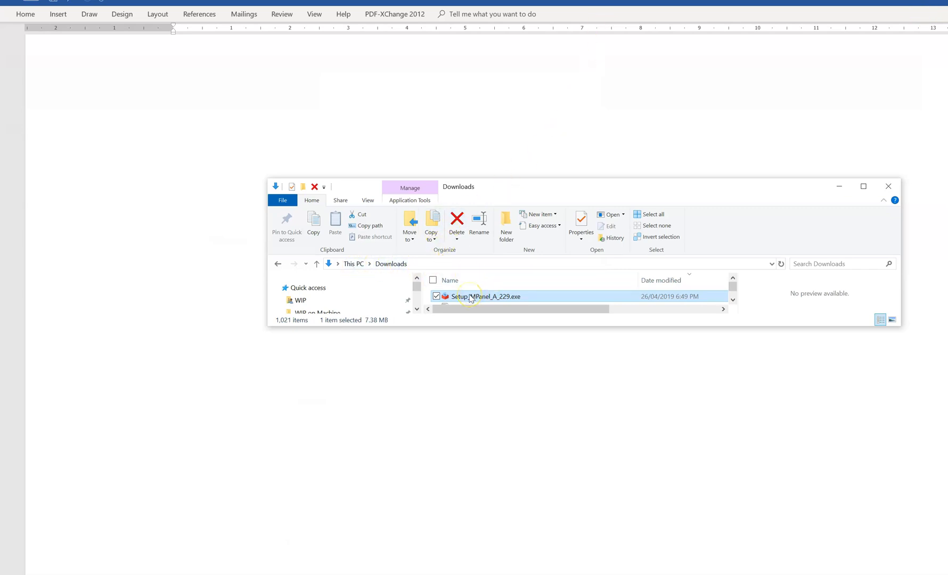
pyautogui.moveTo(484, 296)
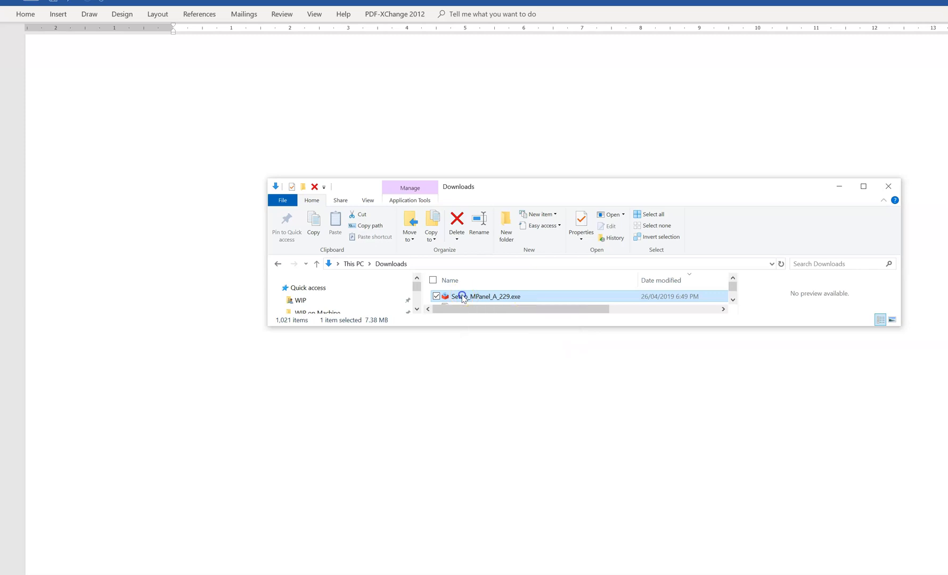
# Run Setup_MPanel_A_229.exe from the Downloads folder.
pyautogui.doubleClick(486, 296)
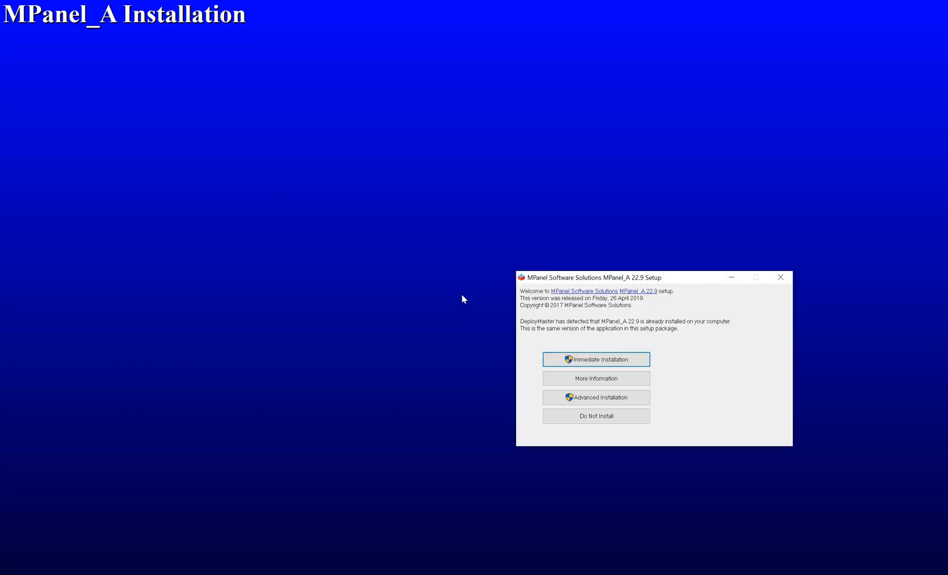
pyautogui.moveTo(595, 360)
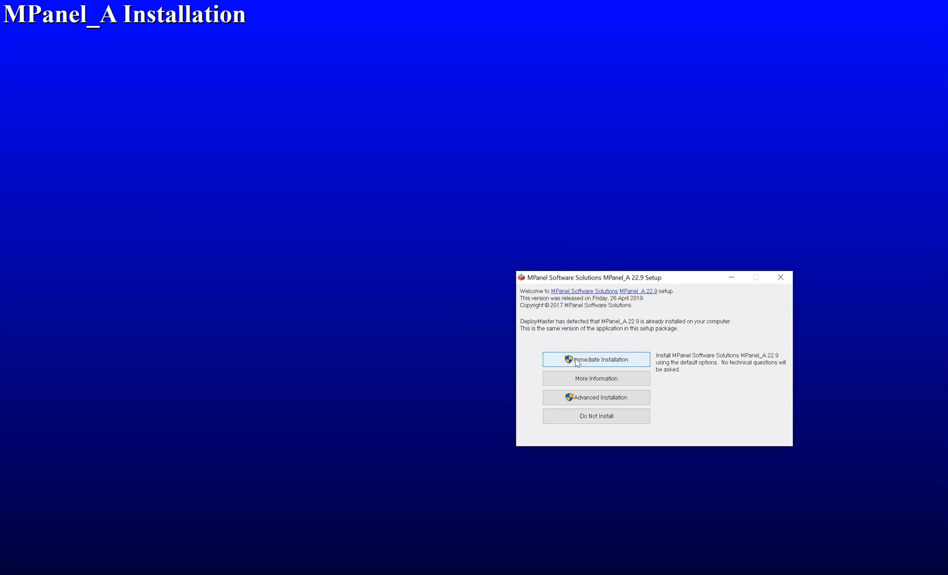
# Choose Immediate Installation and approve the User Account Control prompt.
pyautogui.click(596, 360)
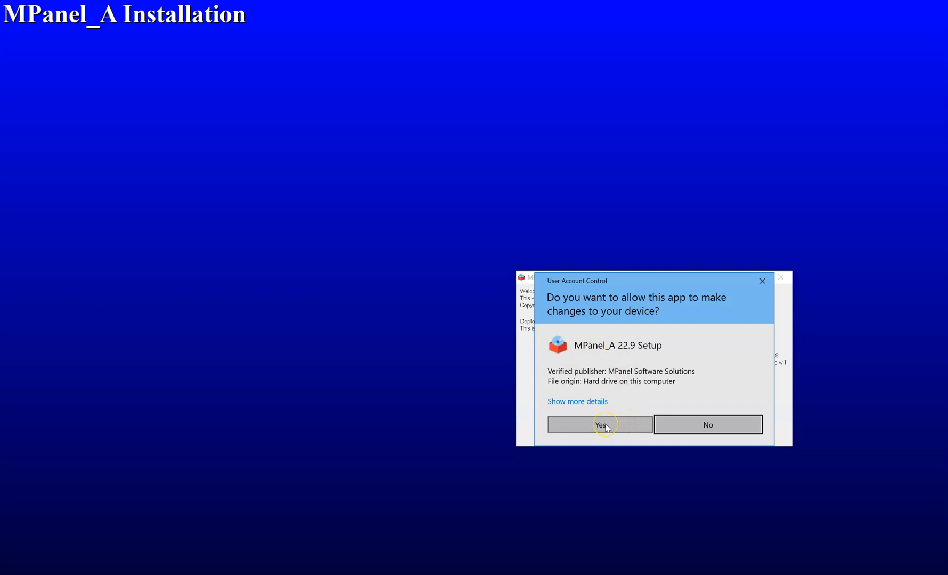
pyautogui.click(600, 425)
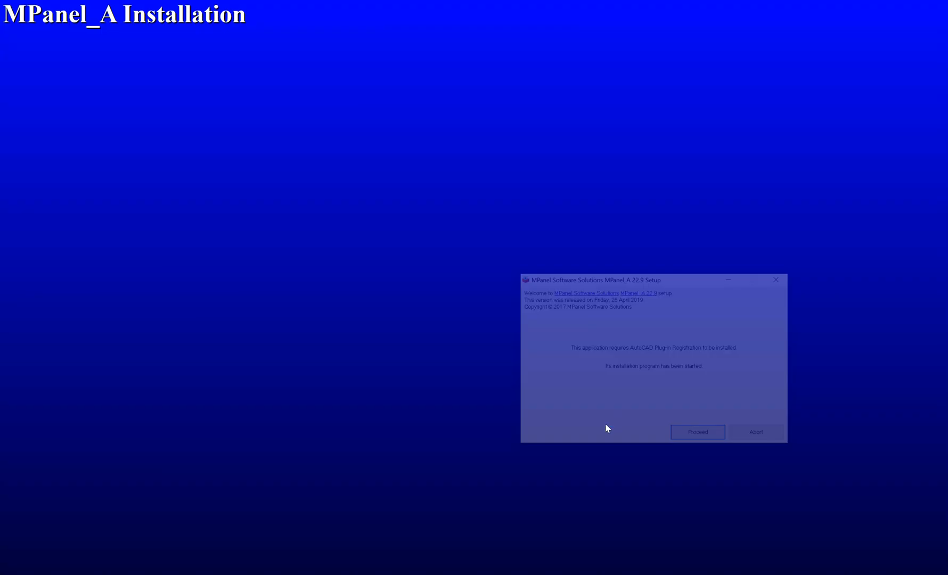
# Proceed past AutoCAD 2019/2020 plug-in registration and close setup with 'Thanks!'.
pyautogui.click(698, 432)
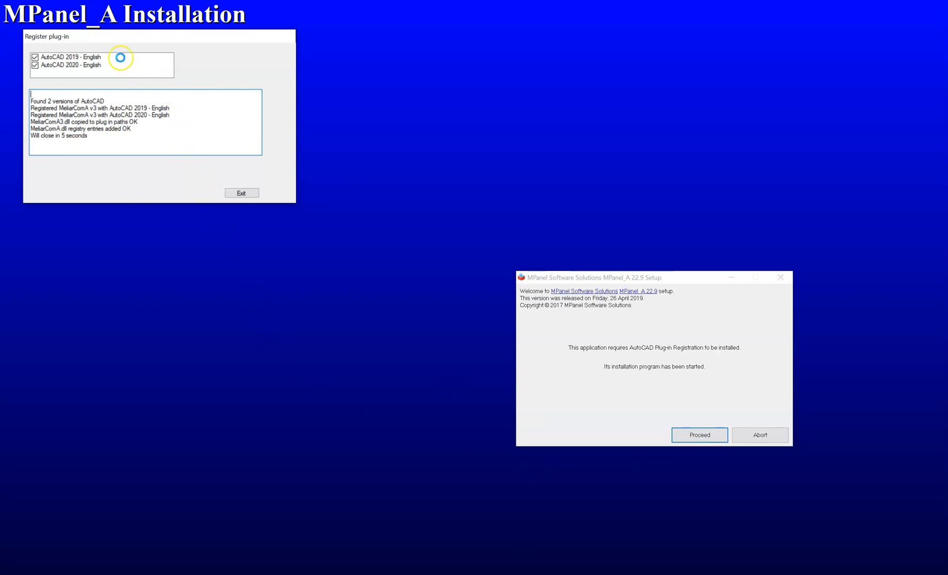
pyautogui.click(699, 435)
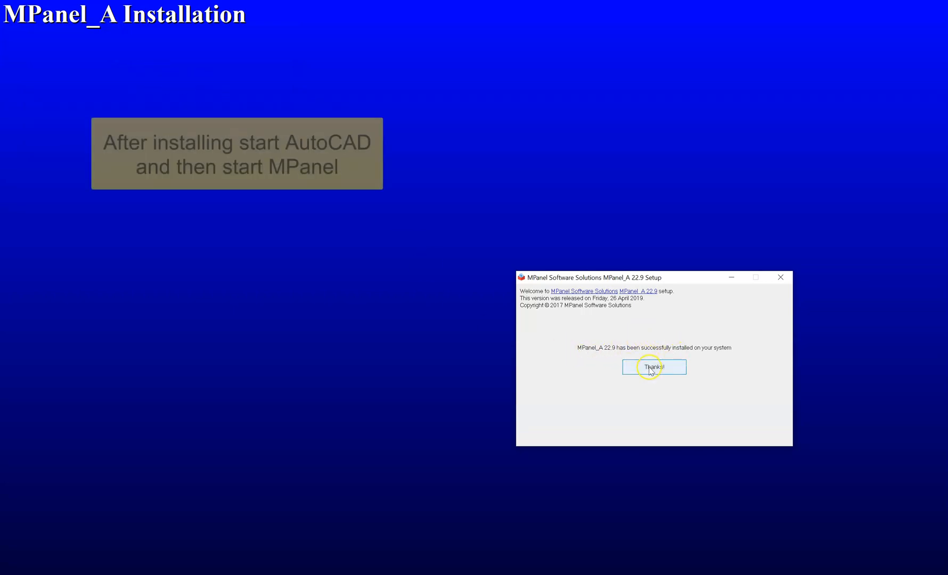
pyautogui.click(653, 367)
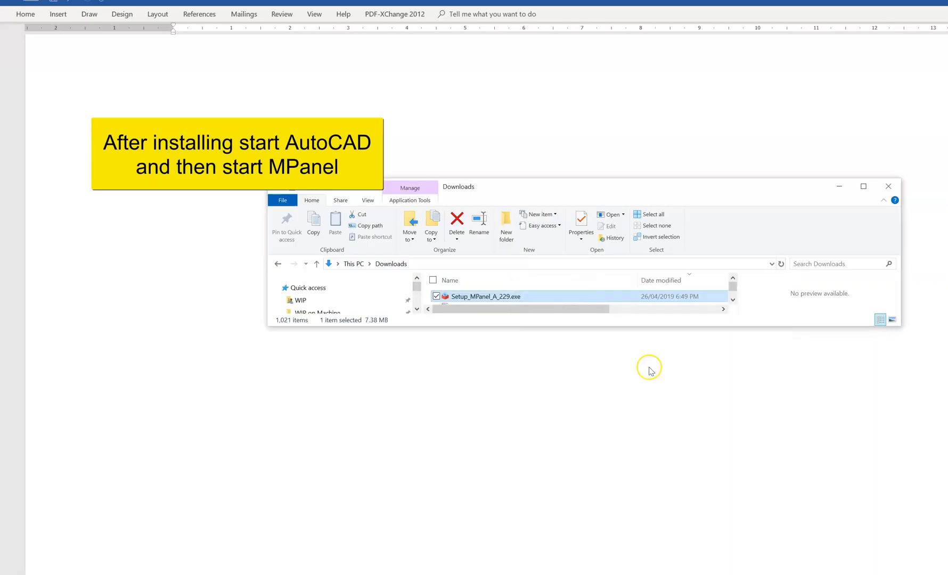